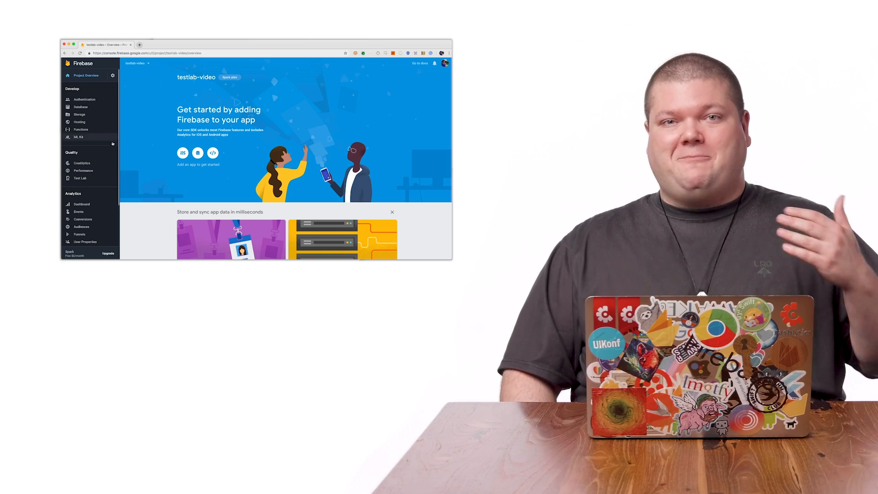
Step: Open Test Lab from the Quality section of the testlab-video project sidebar
click(79, 178)
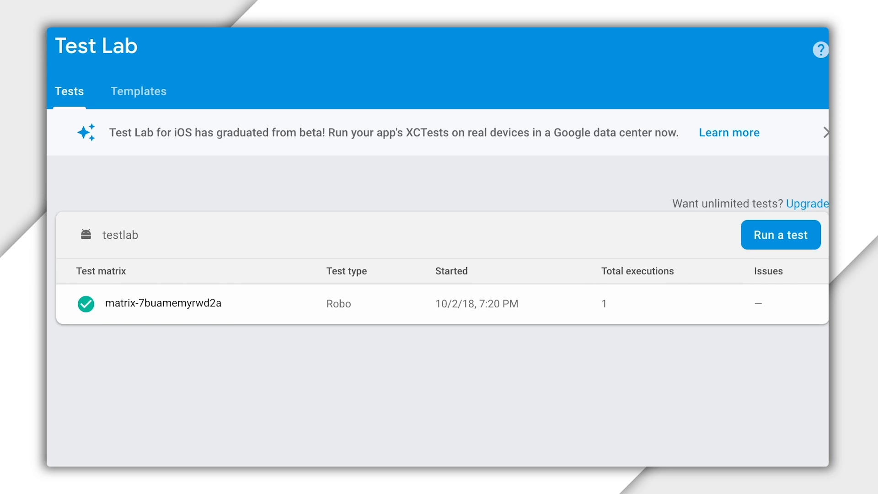
mouse_move(788, 335)
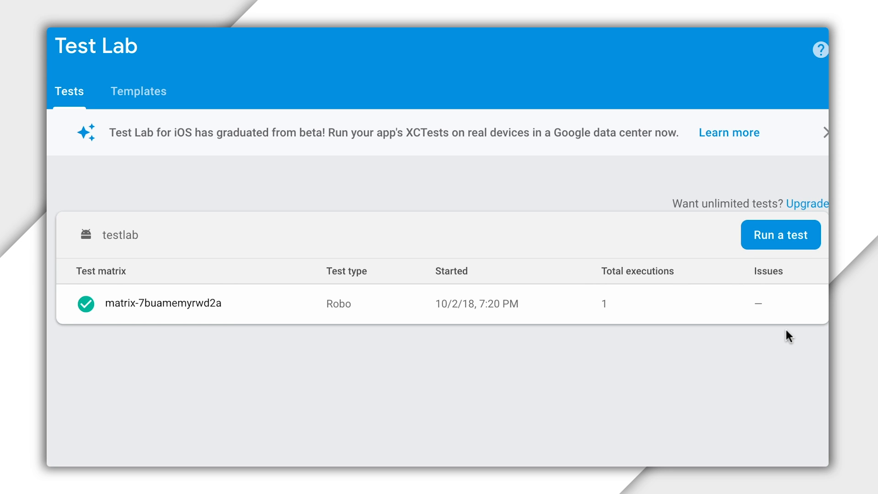
mouse_move(766, 285)
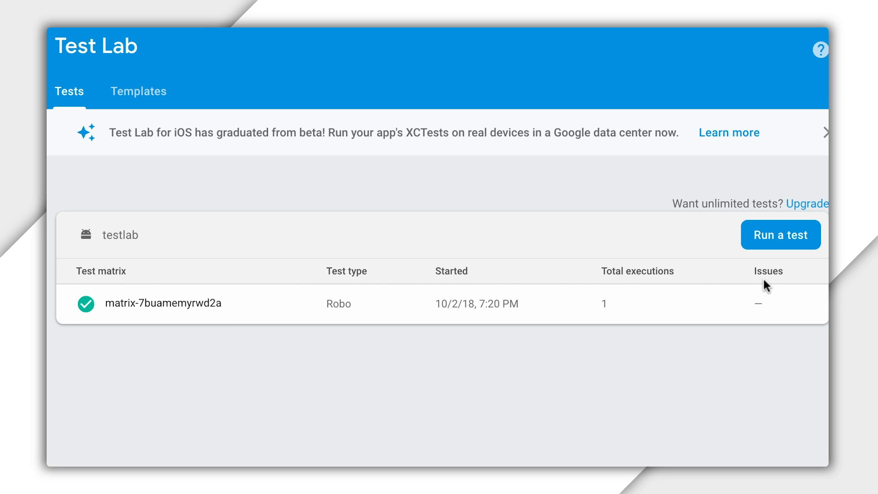
mouse_move(787, 253)
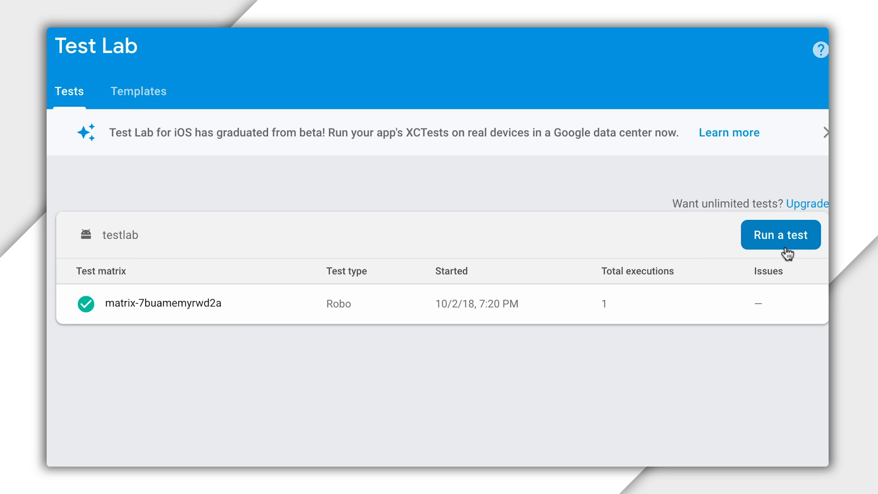
Step: Start a new test via 'Help me choose' and review the test types with Robo test selected
click(780, 235)
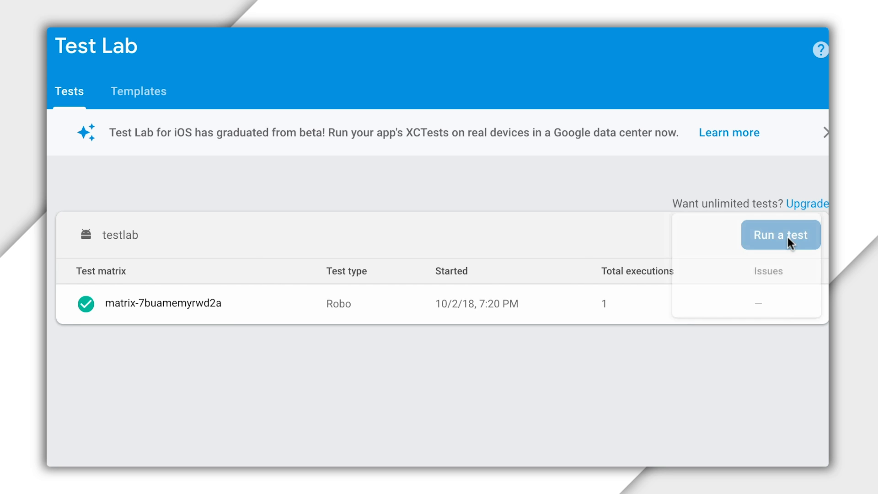
click(781, 235)
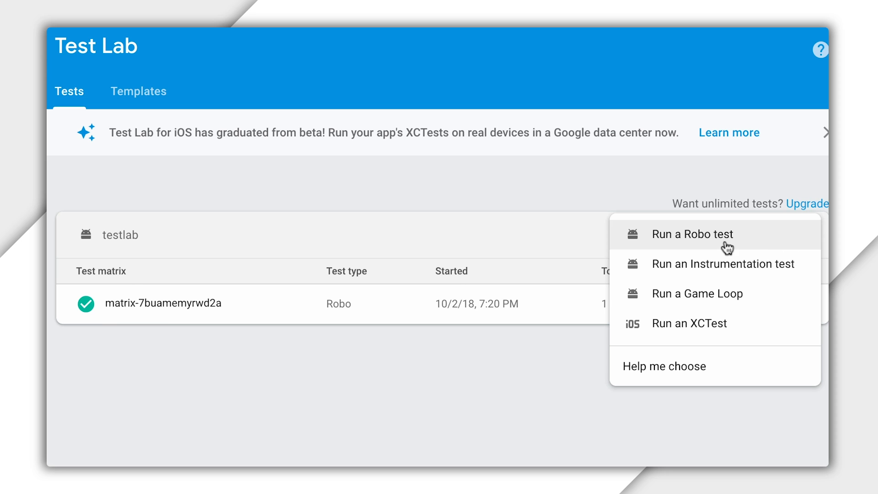
mouse_move(712, 269)
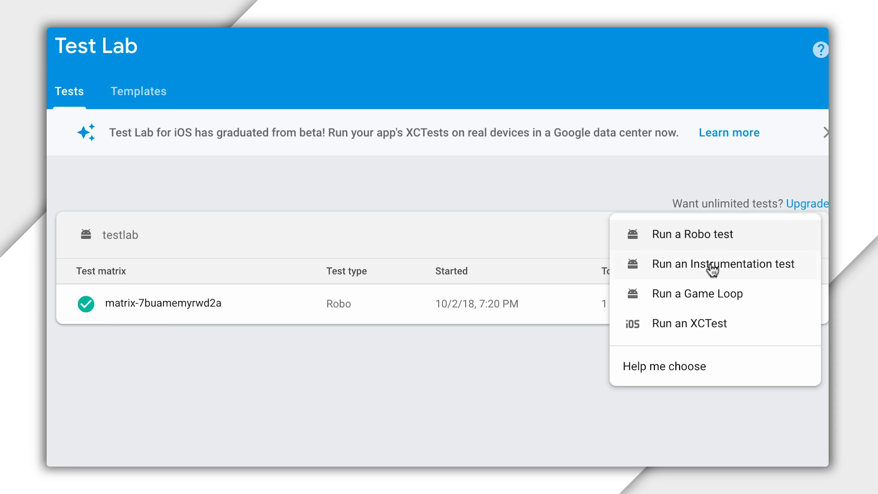
mouse_move(719, 366)
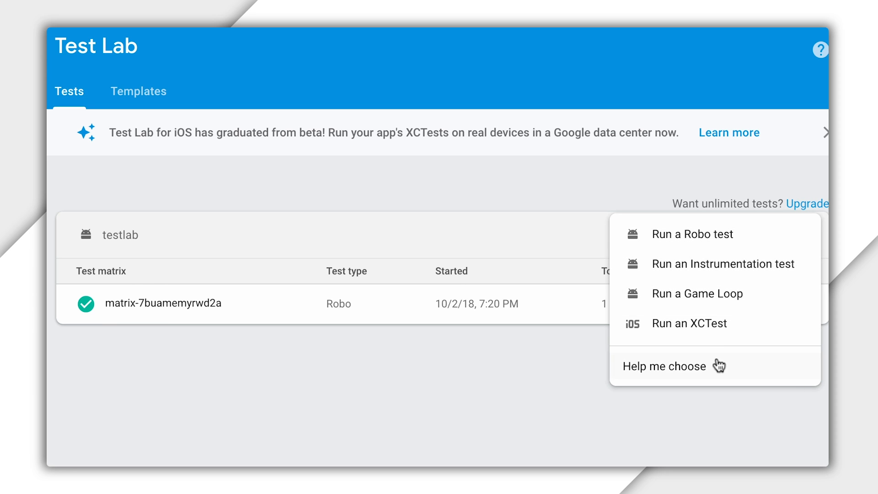
mouse_move(664, 366)
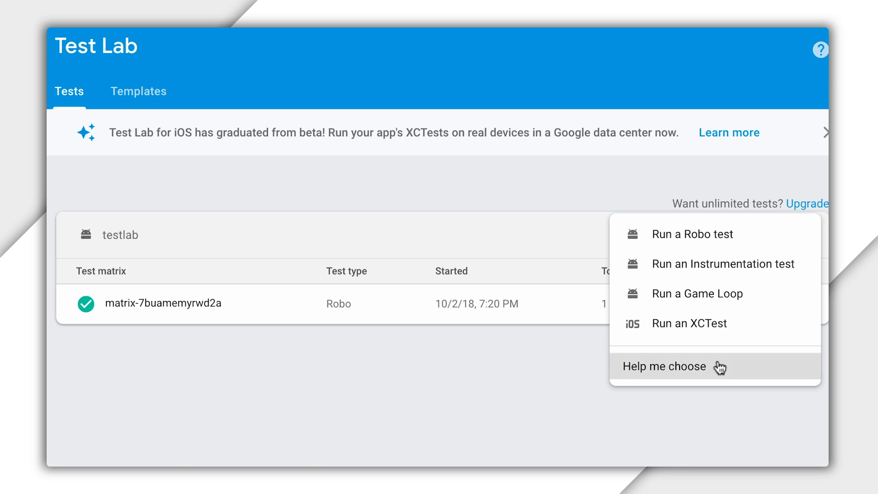
click(664, 366)
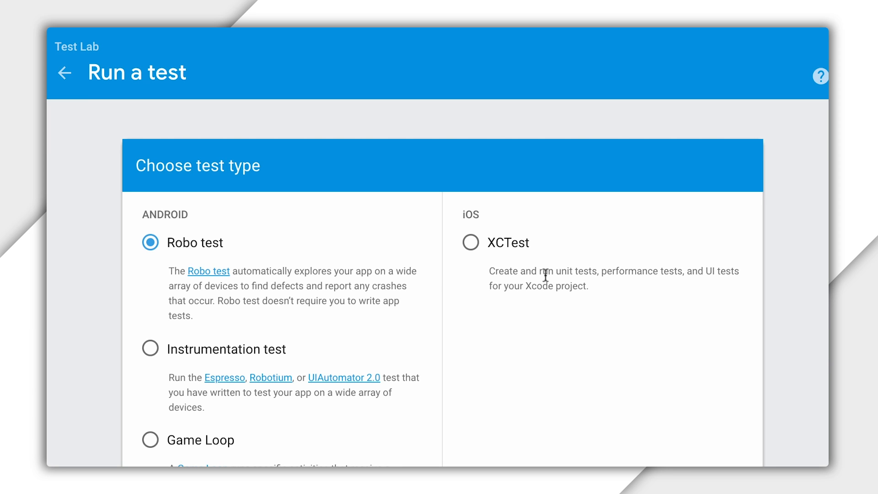
scroll(down, 3)
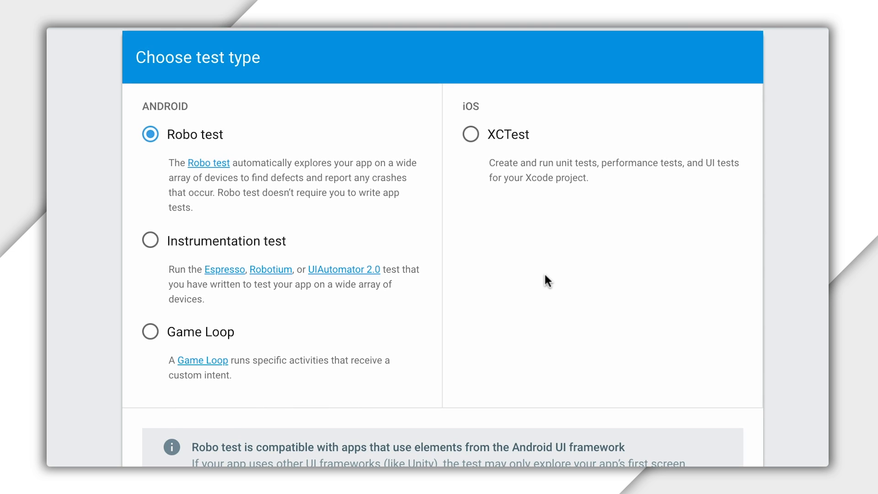
scroll(down, 3)
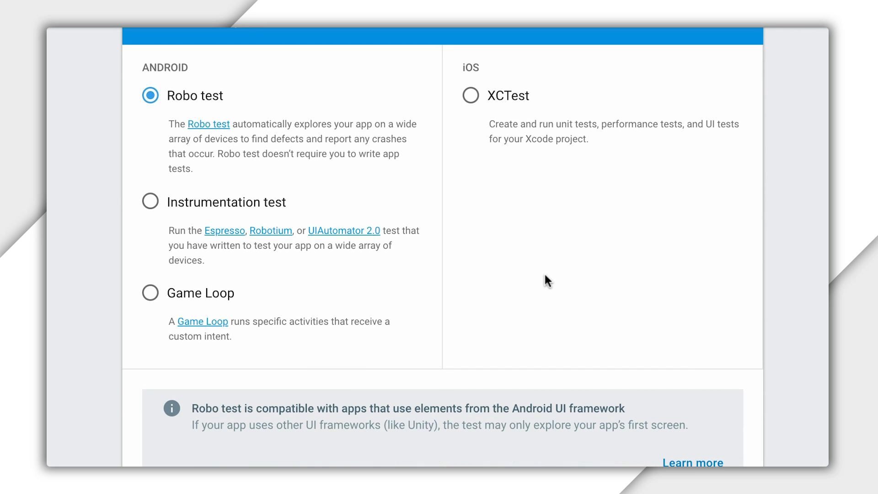
mouse_move(302, 169)
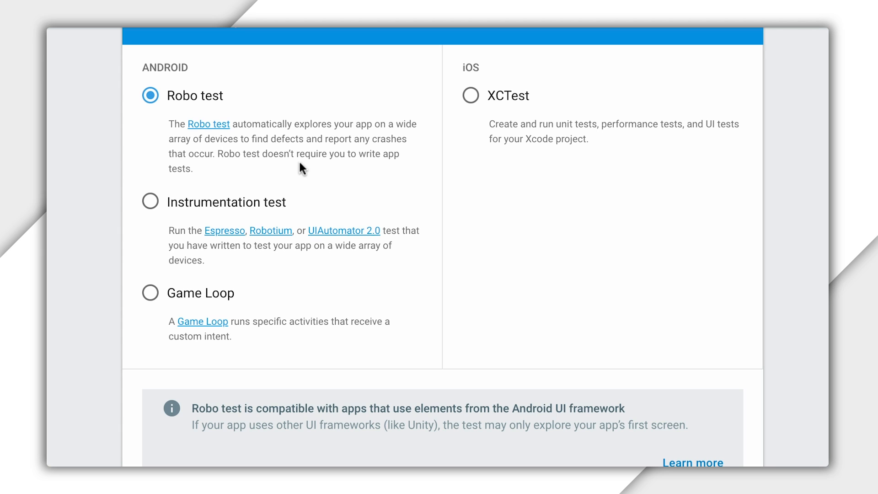
mouse_move(302, 209)
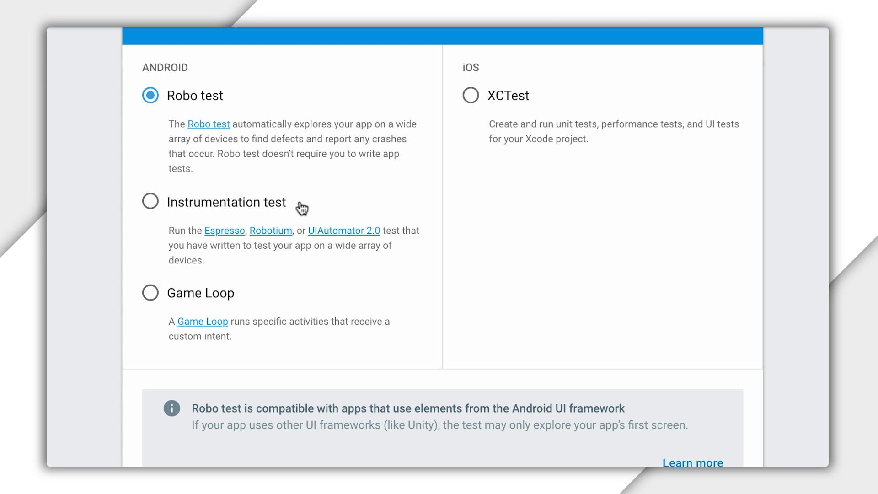
mouse_move(337, 285)
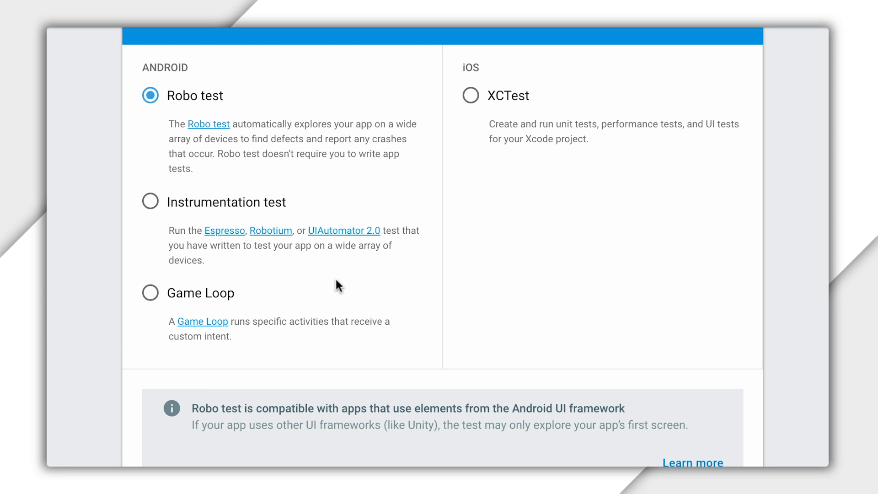
scroll(down, 3)
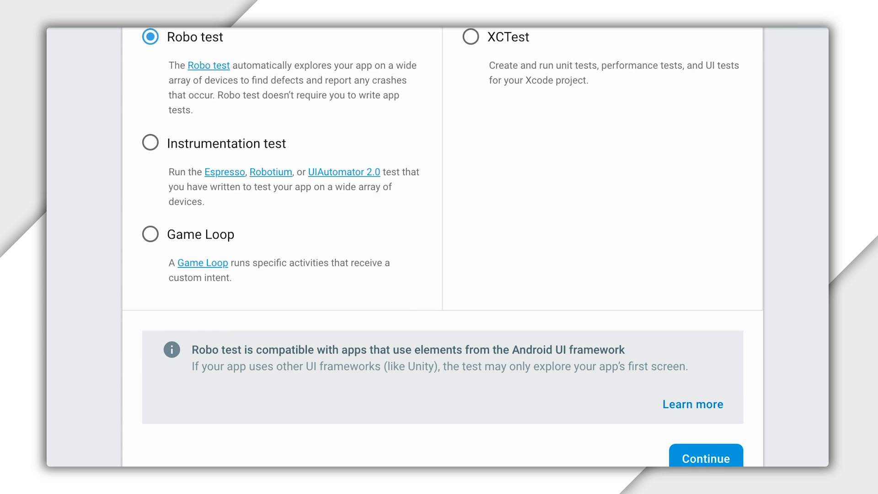
Step: Continue with Robo test and attach app-debug.apk as the app APK
click(706, 458)
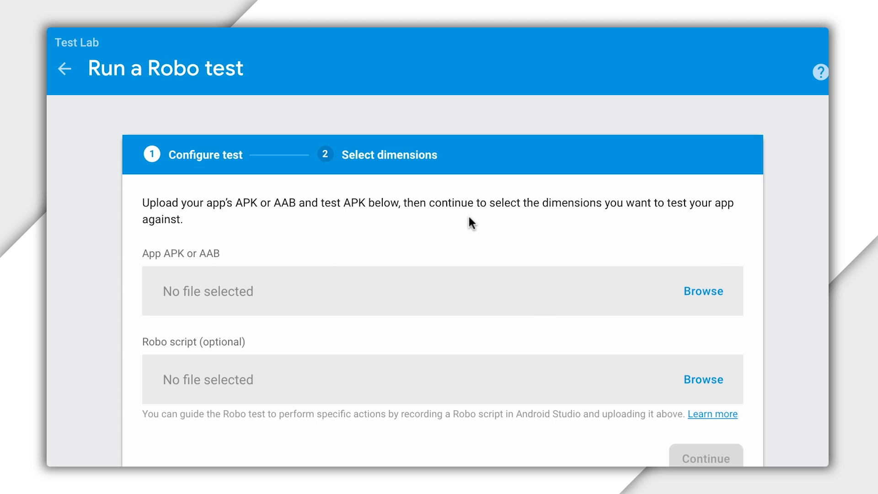
click(704, 291)
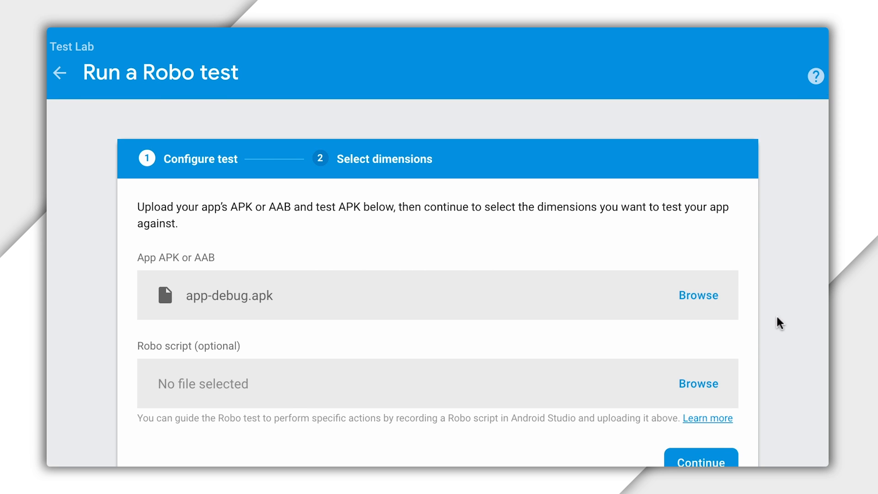
click(699, 461)
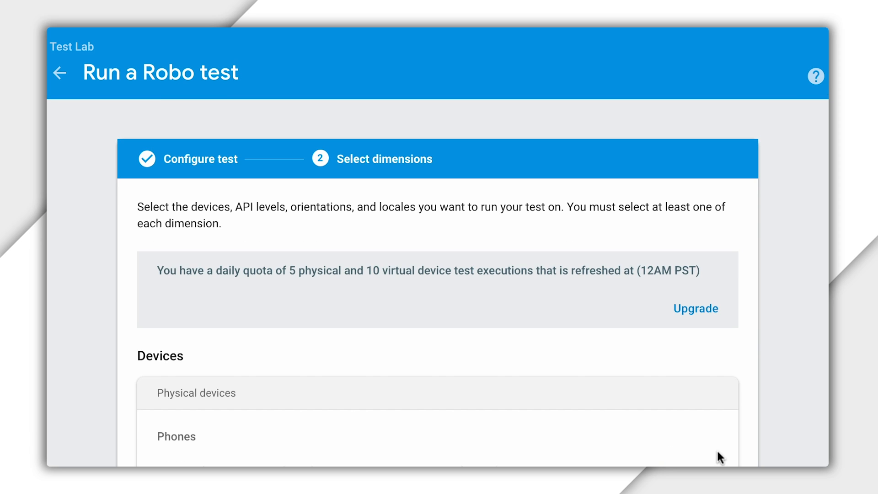
mouse_move(626, 344)
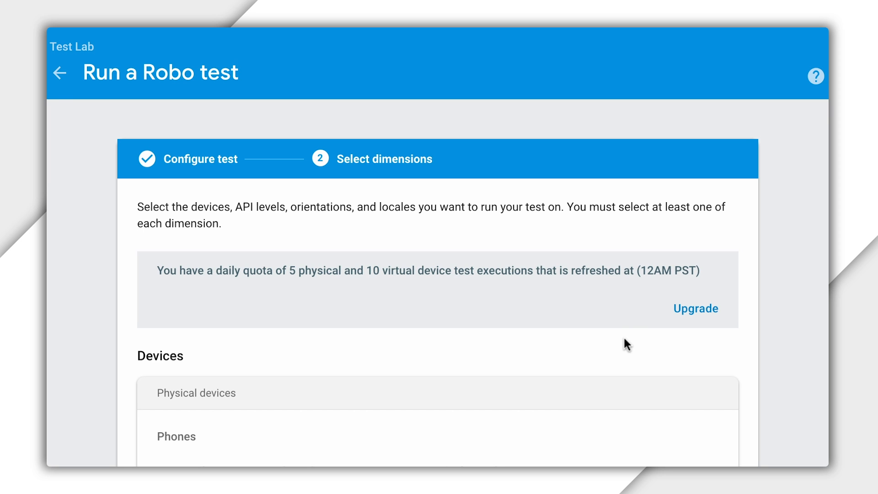
mouse_move(383, 226)
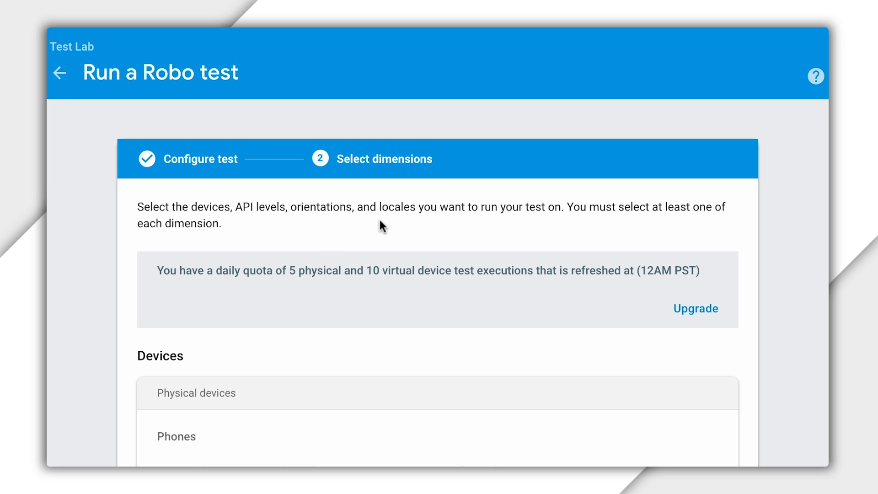
scroll(down, 3)
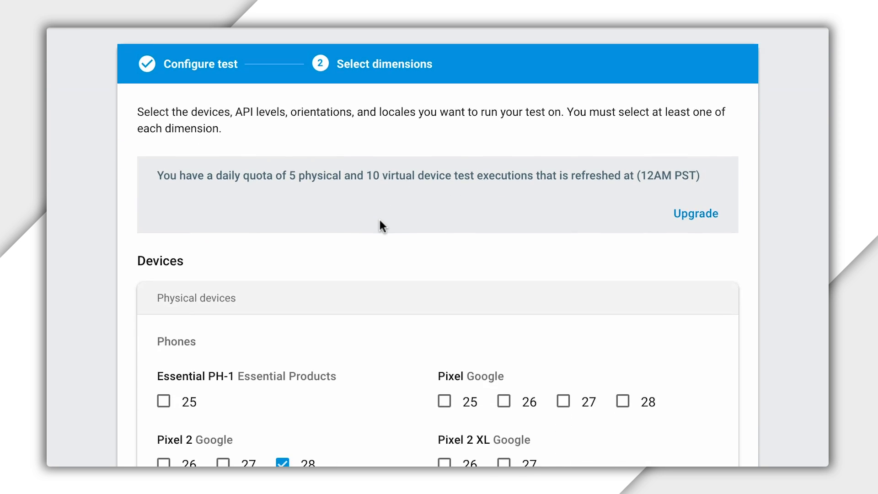
scroll(down, 3)
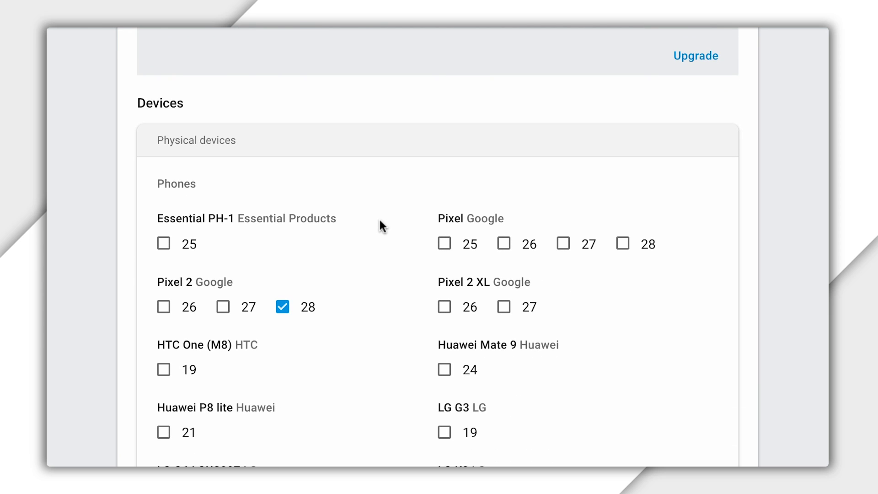
scroll(down, 3)
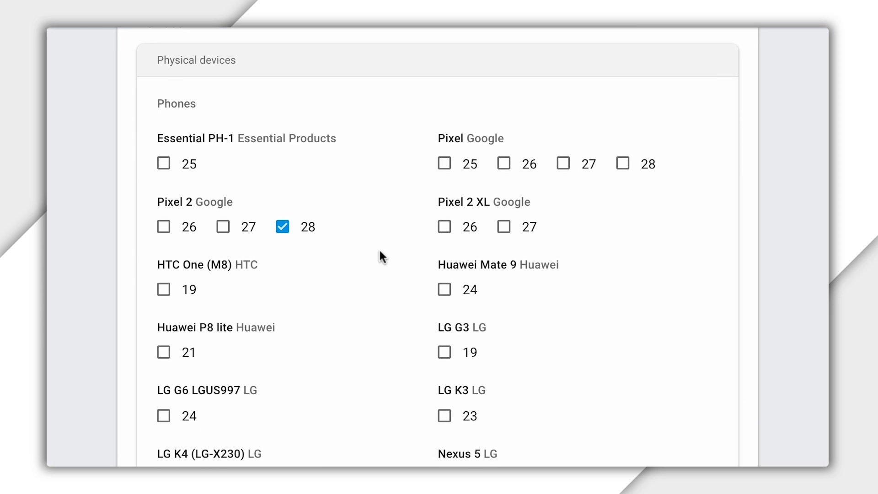
mouse_move(422, 293)
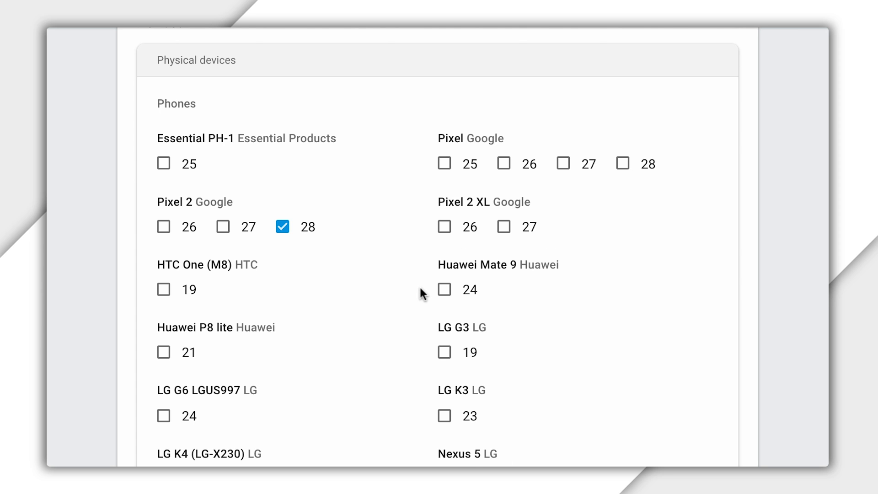
scroll(down, 3)
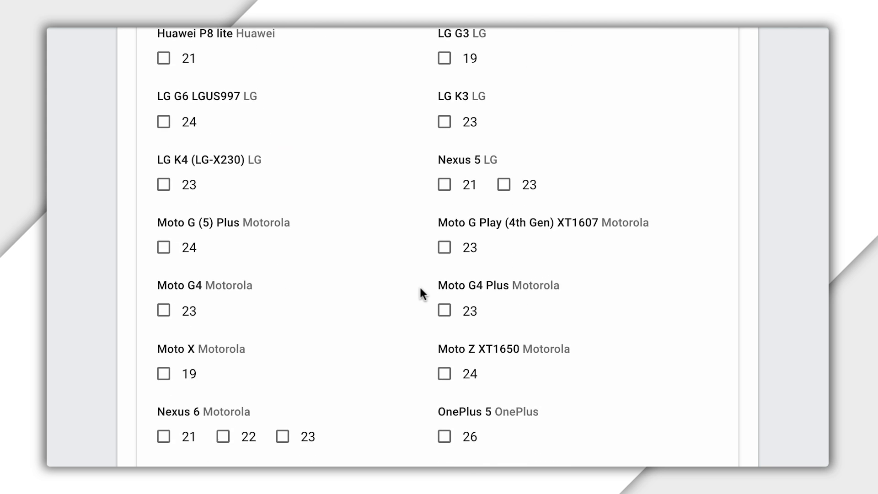
scroll(down, 3)
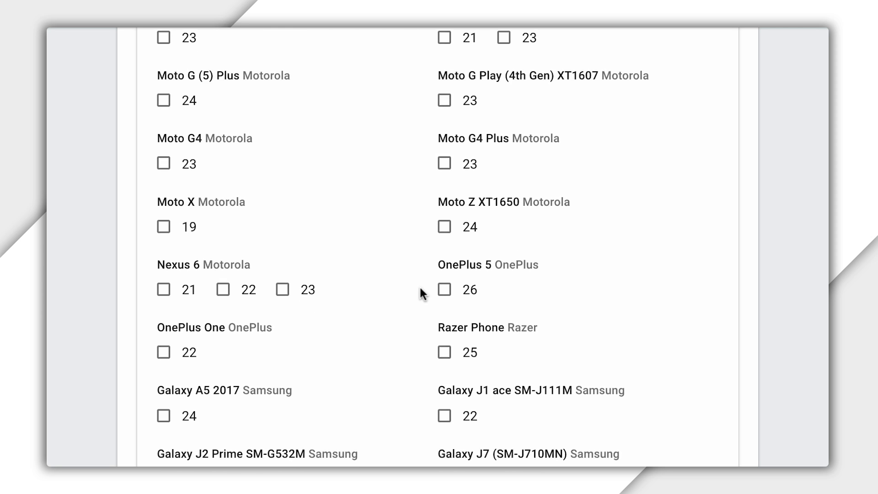
scroll(down, 3)
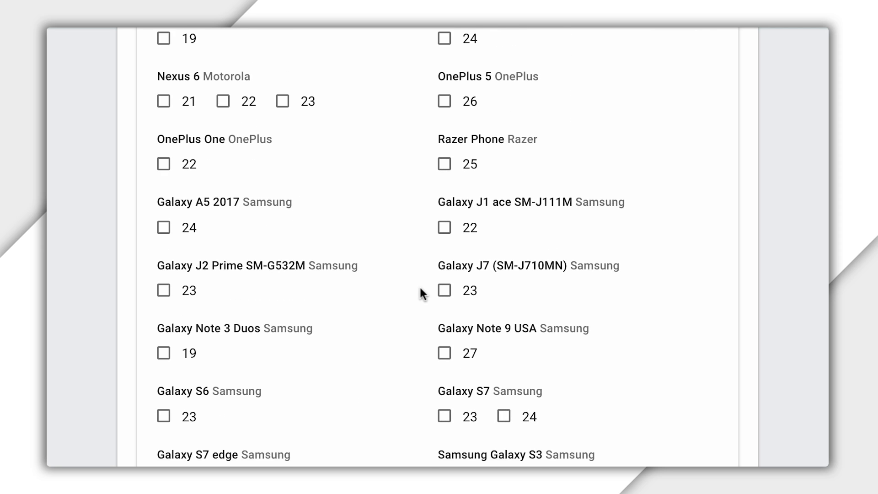
scroll(down, 3)
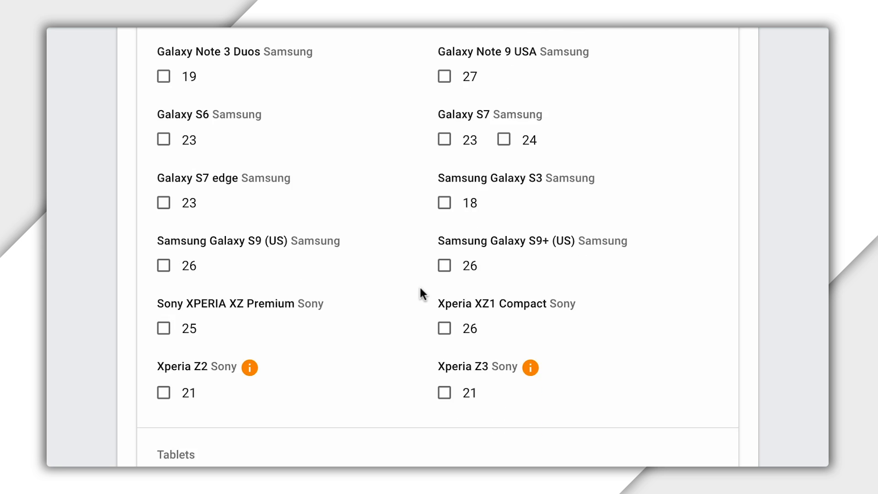
scroll(down, 3)
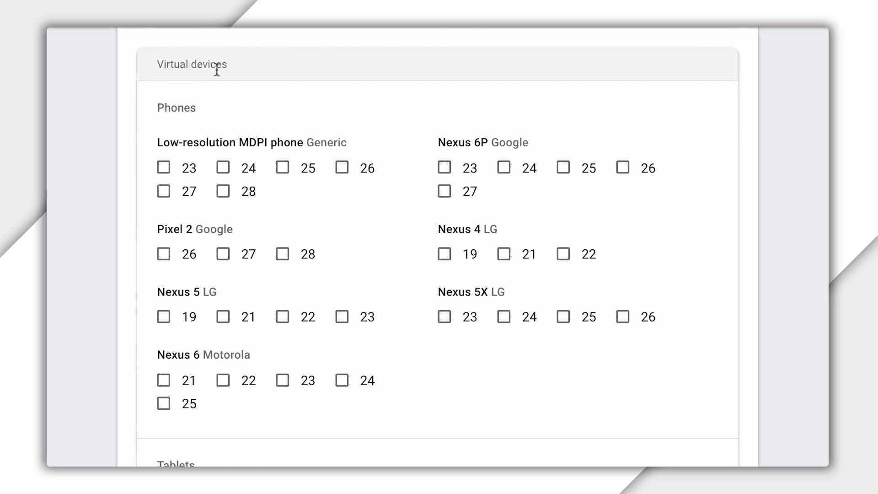
scroll(down, 3)
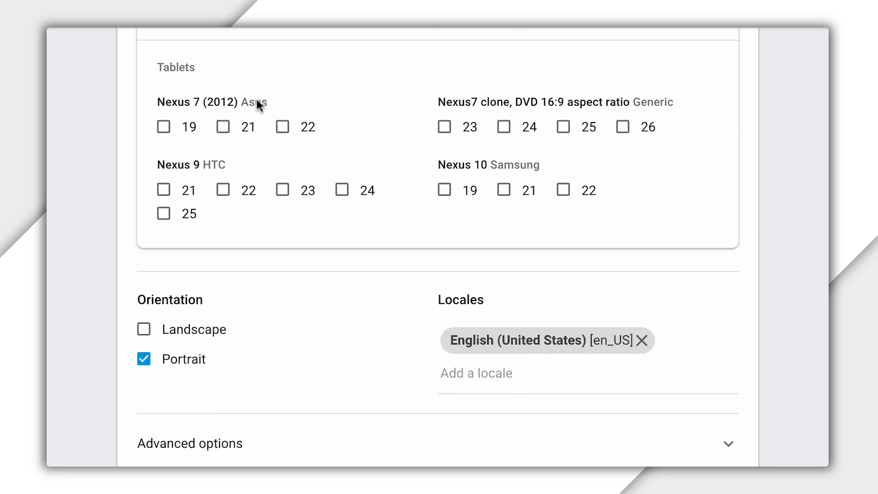
scroll(down, 3)
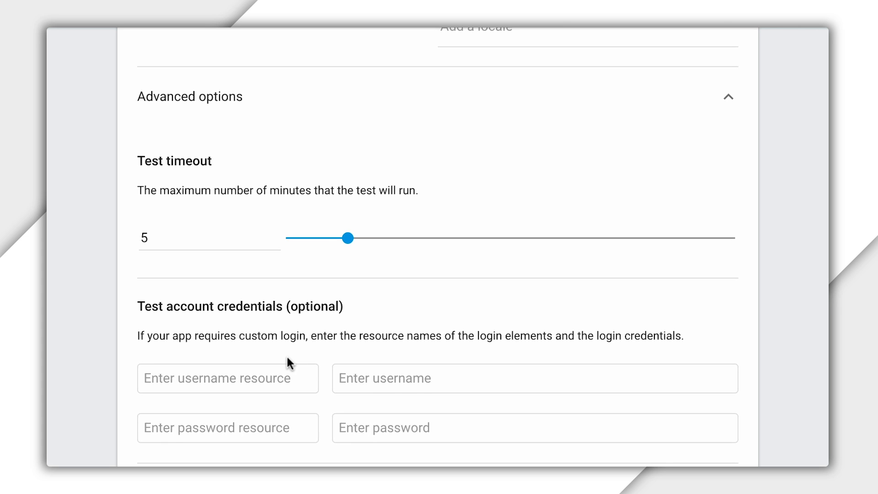
Step: Review the timeout, credentials, additional fields and deep links options, leaving them unchanged
scroll(down, 3)
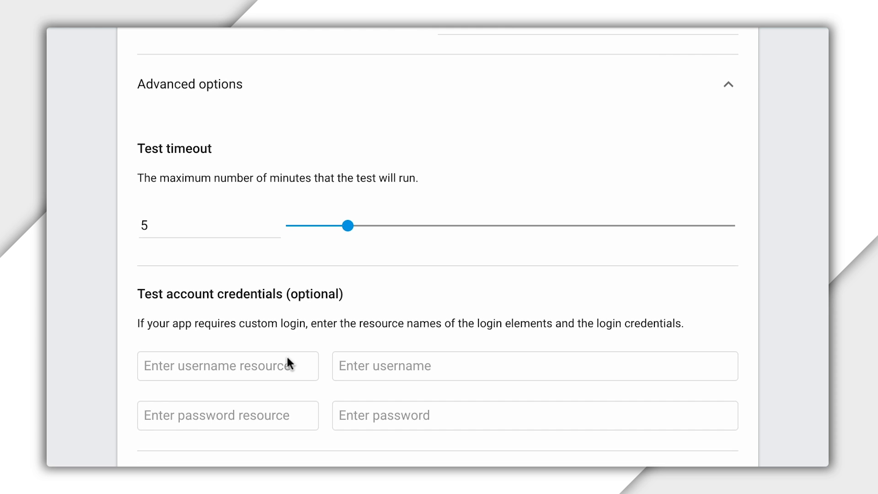
scroll(down, 3)
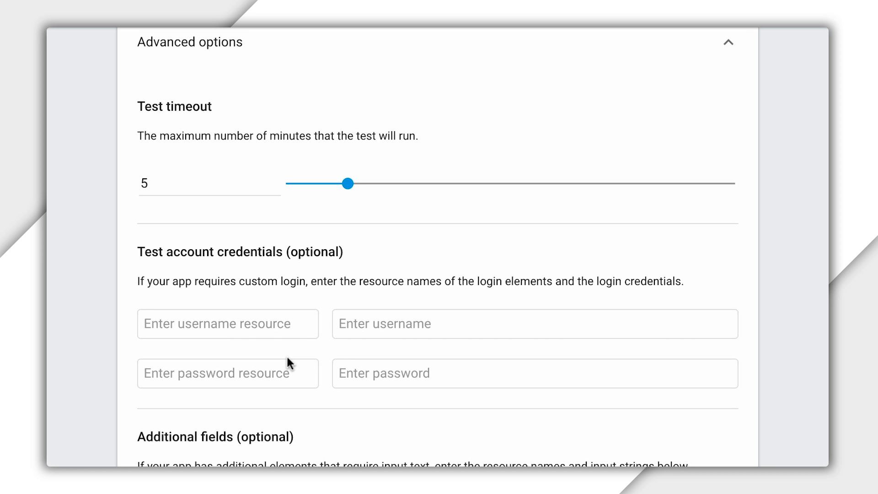
scroll(down, 3)
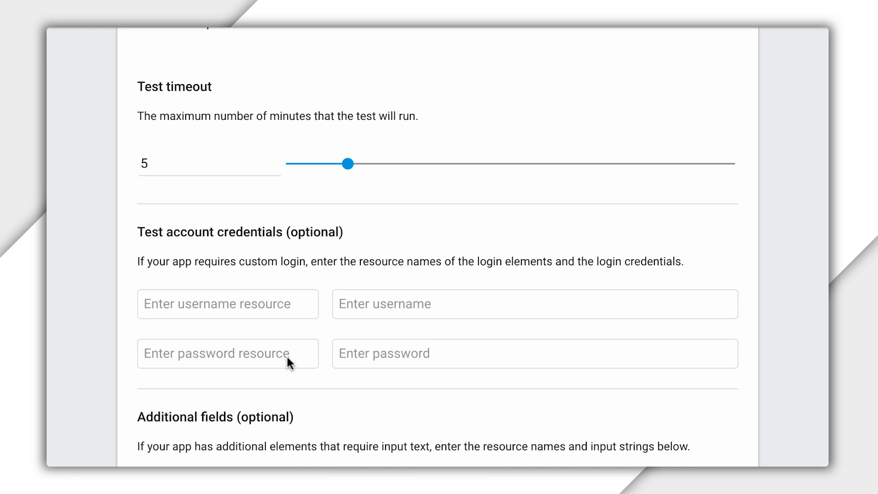
scroll(down, 3)
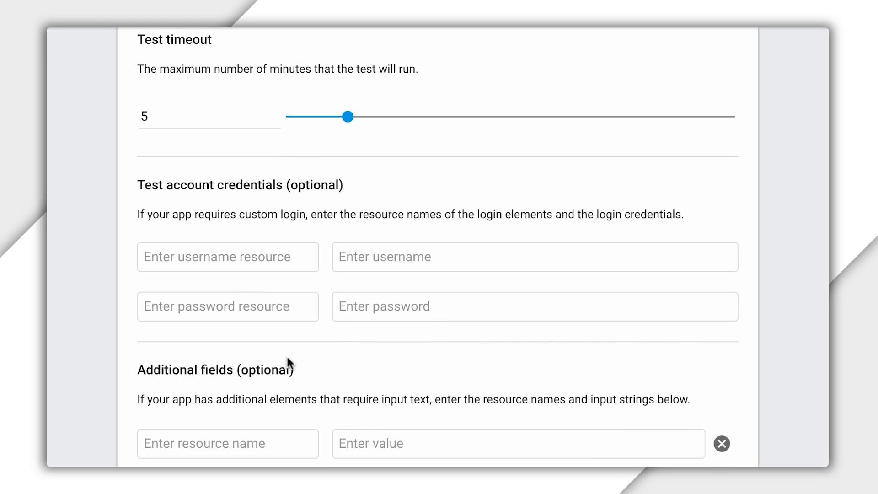
scroll(down, 3)
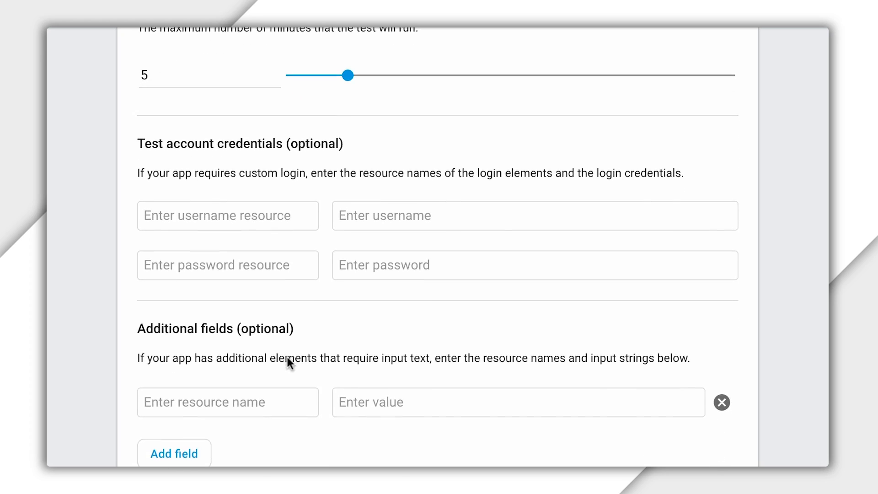
scroll(down, 3)
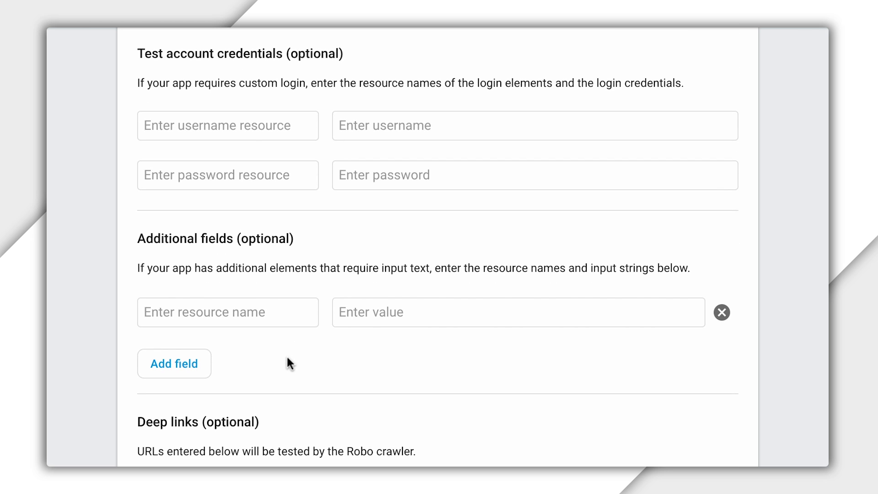
scroll(down, 3)
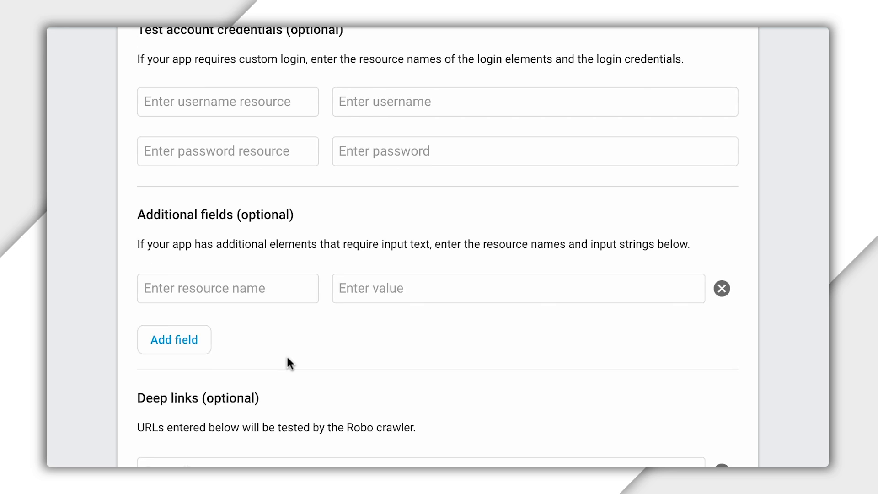
scroll(down, 3)
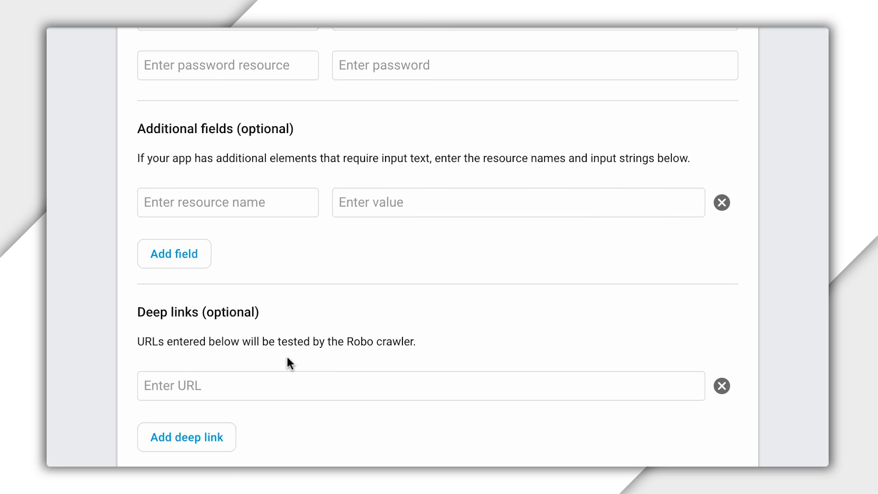
scroll(down, 3)
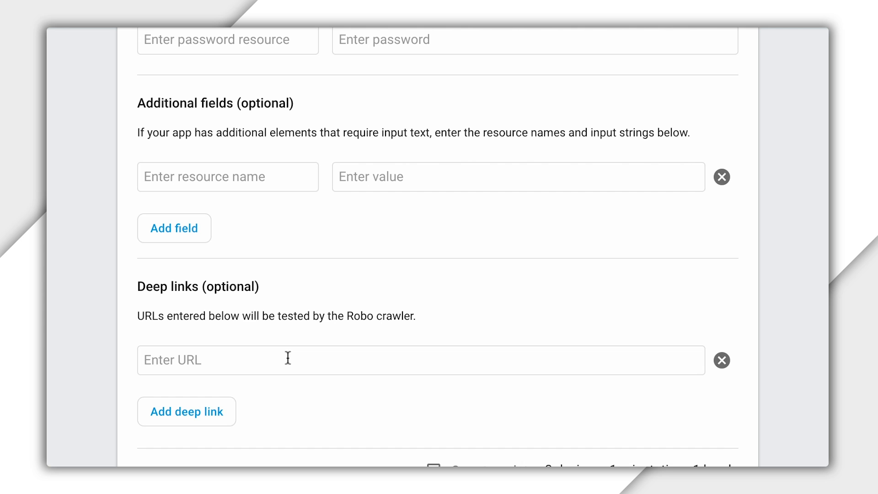
scroll(down, 3)
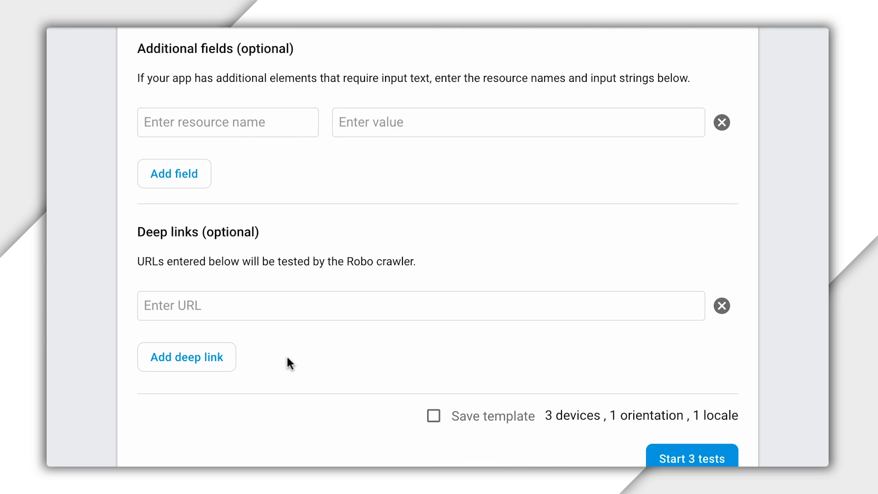
mouse_move(427, 397)
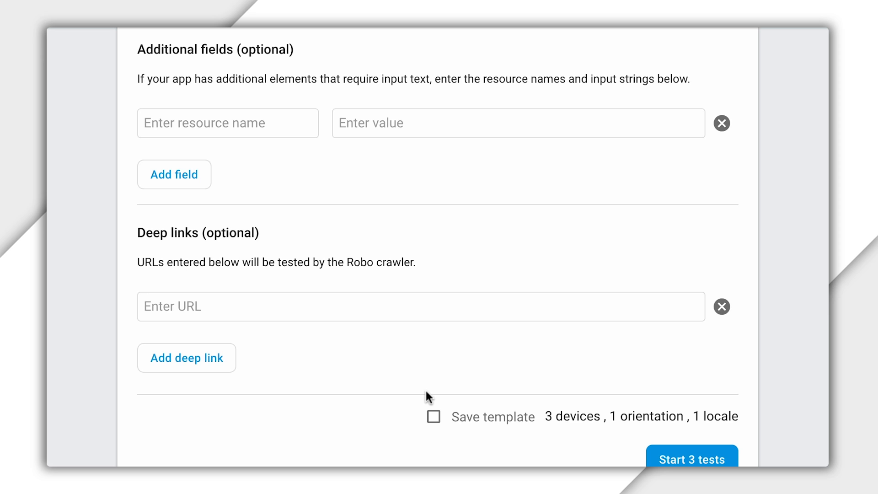
mouse_move(430, 409)
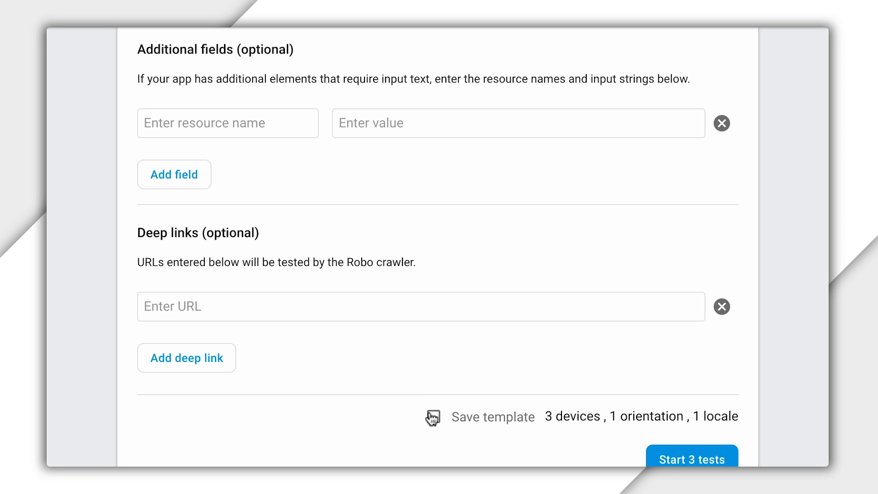
click(433, 417)
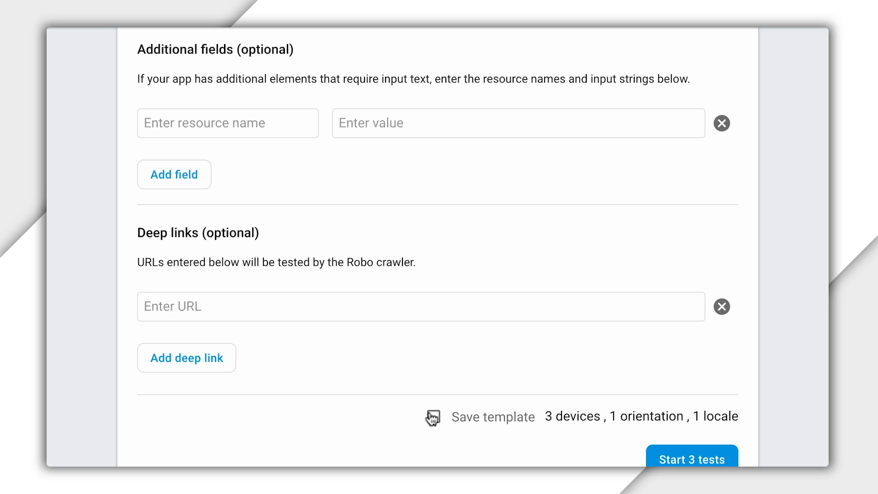
mouse_move(494, 389)
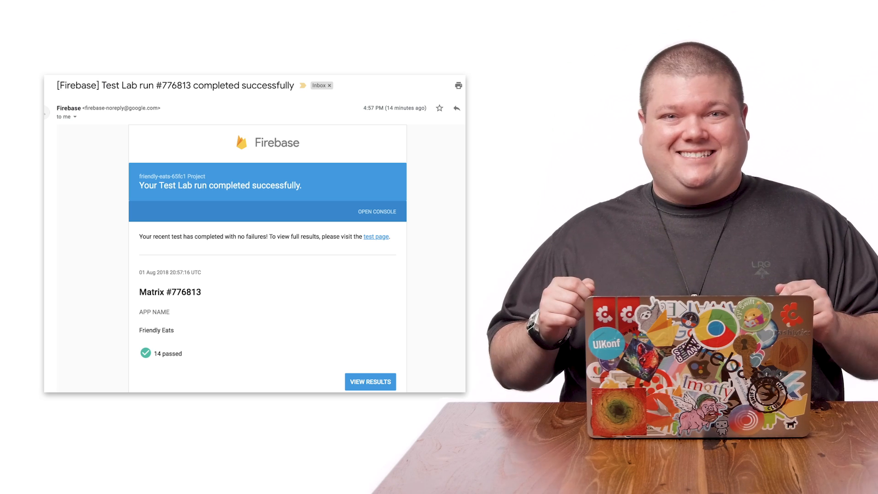
Step: From the completion email, view the 14-passed results and open the Pixel 2, API Level 27 details
click(369, 381)
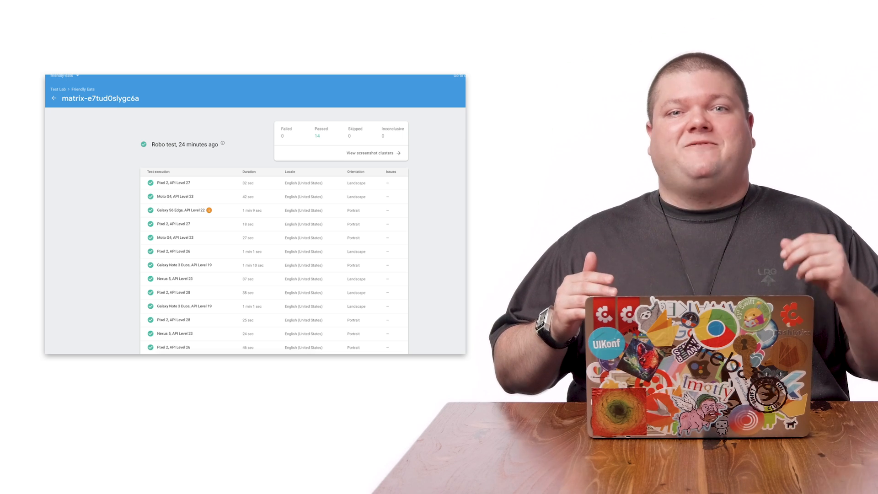
click(174, 183)
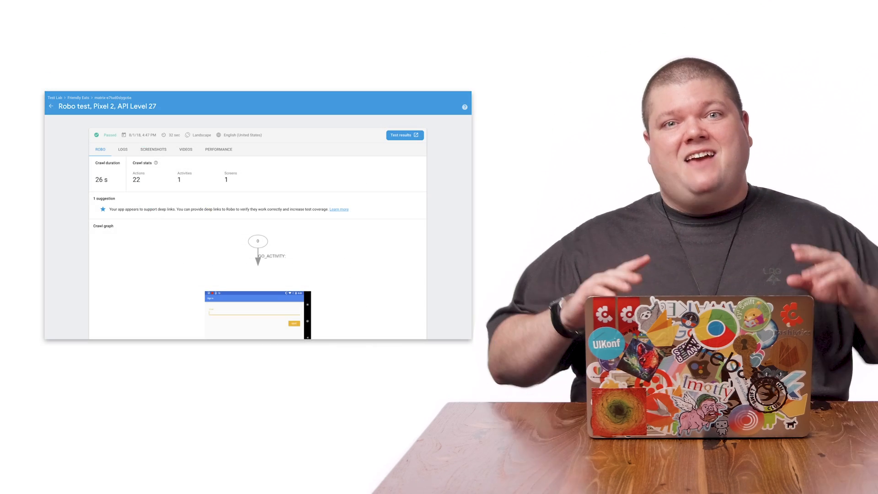